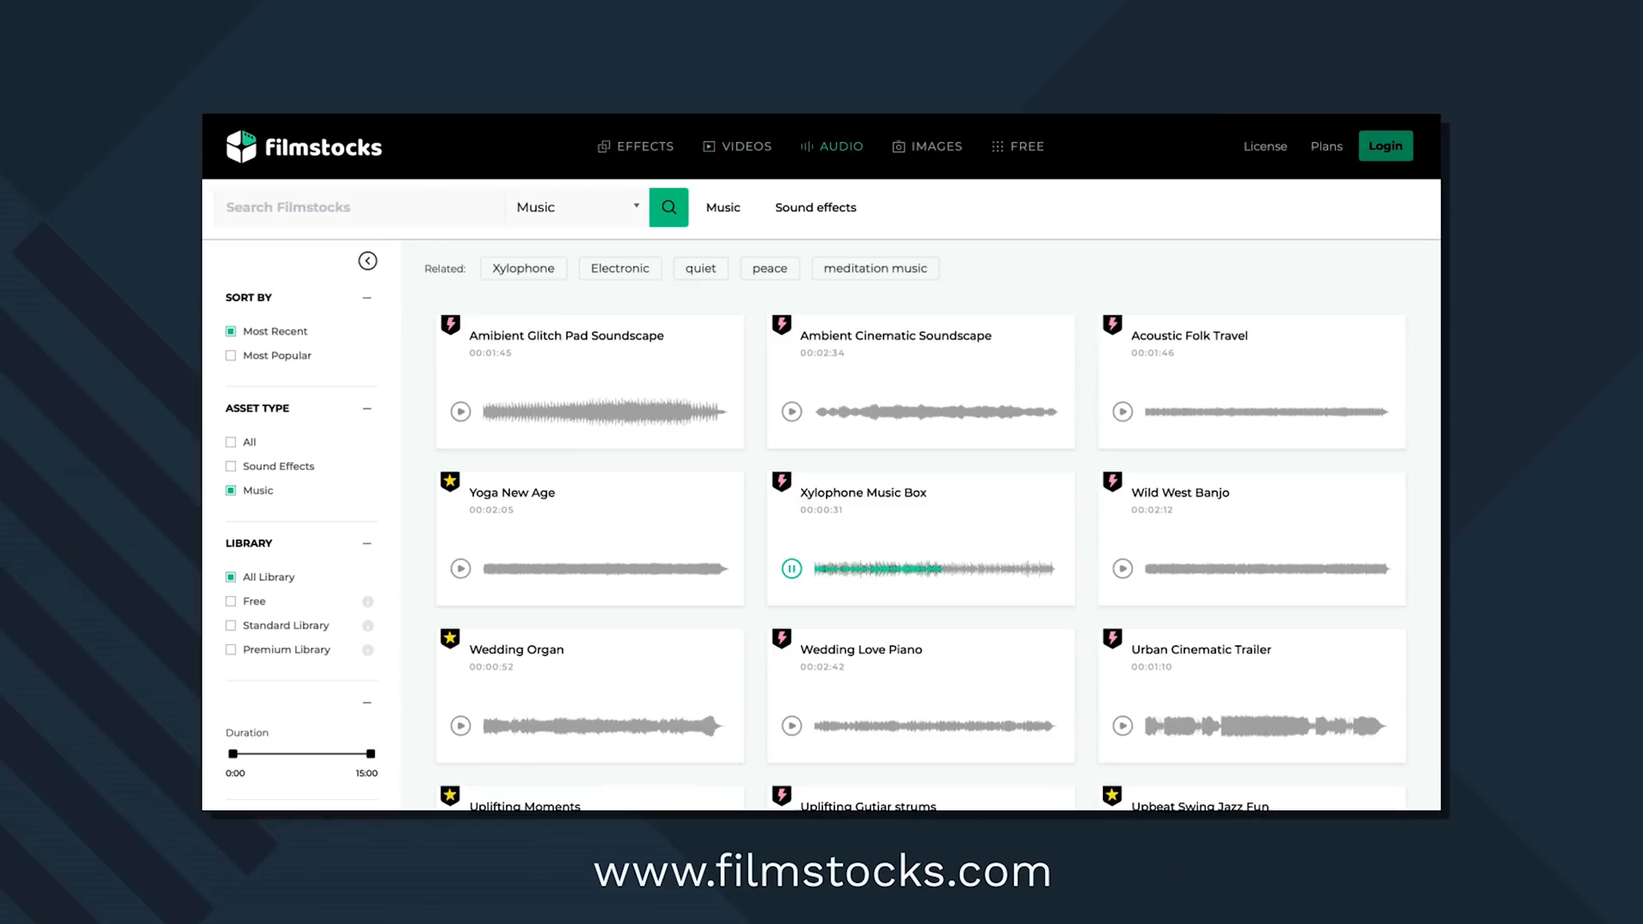
# - Preview the Xylophone Music Box track in the Filmstocks music library
pyautogui.click(936, 147)
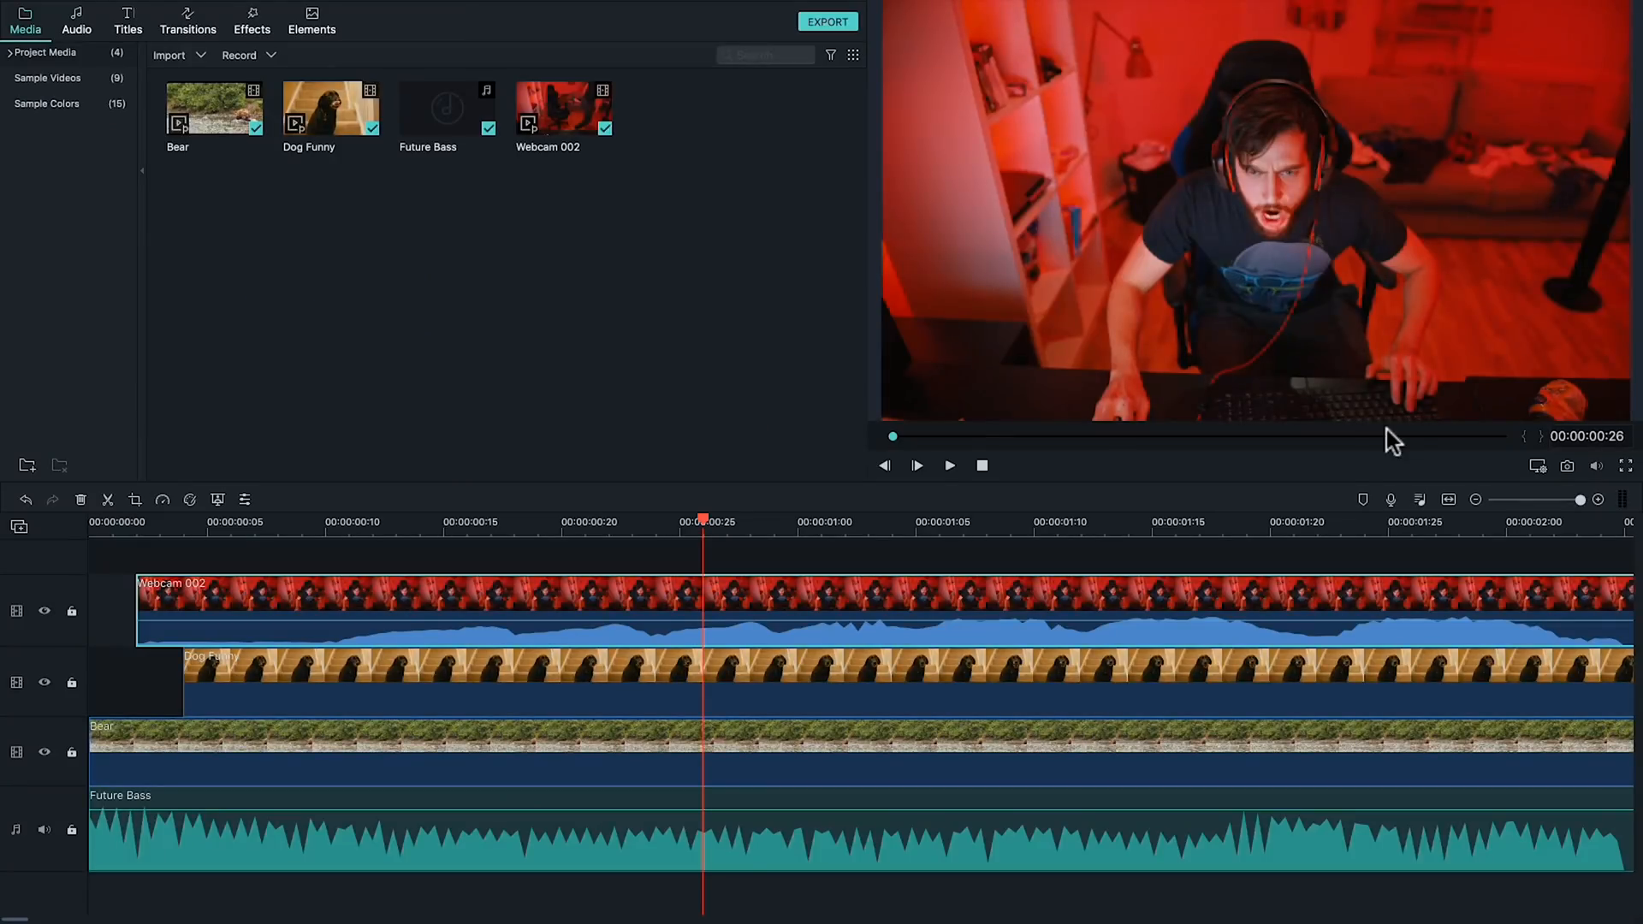
pyautogui.moveTo(376, 563)
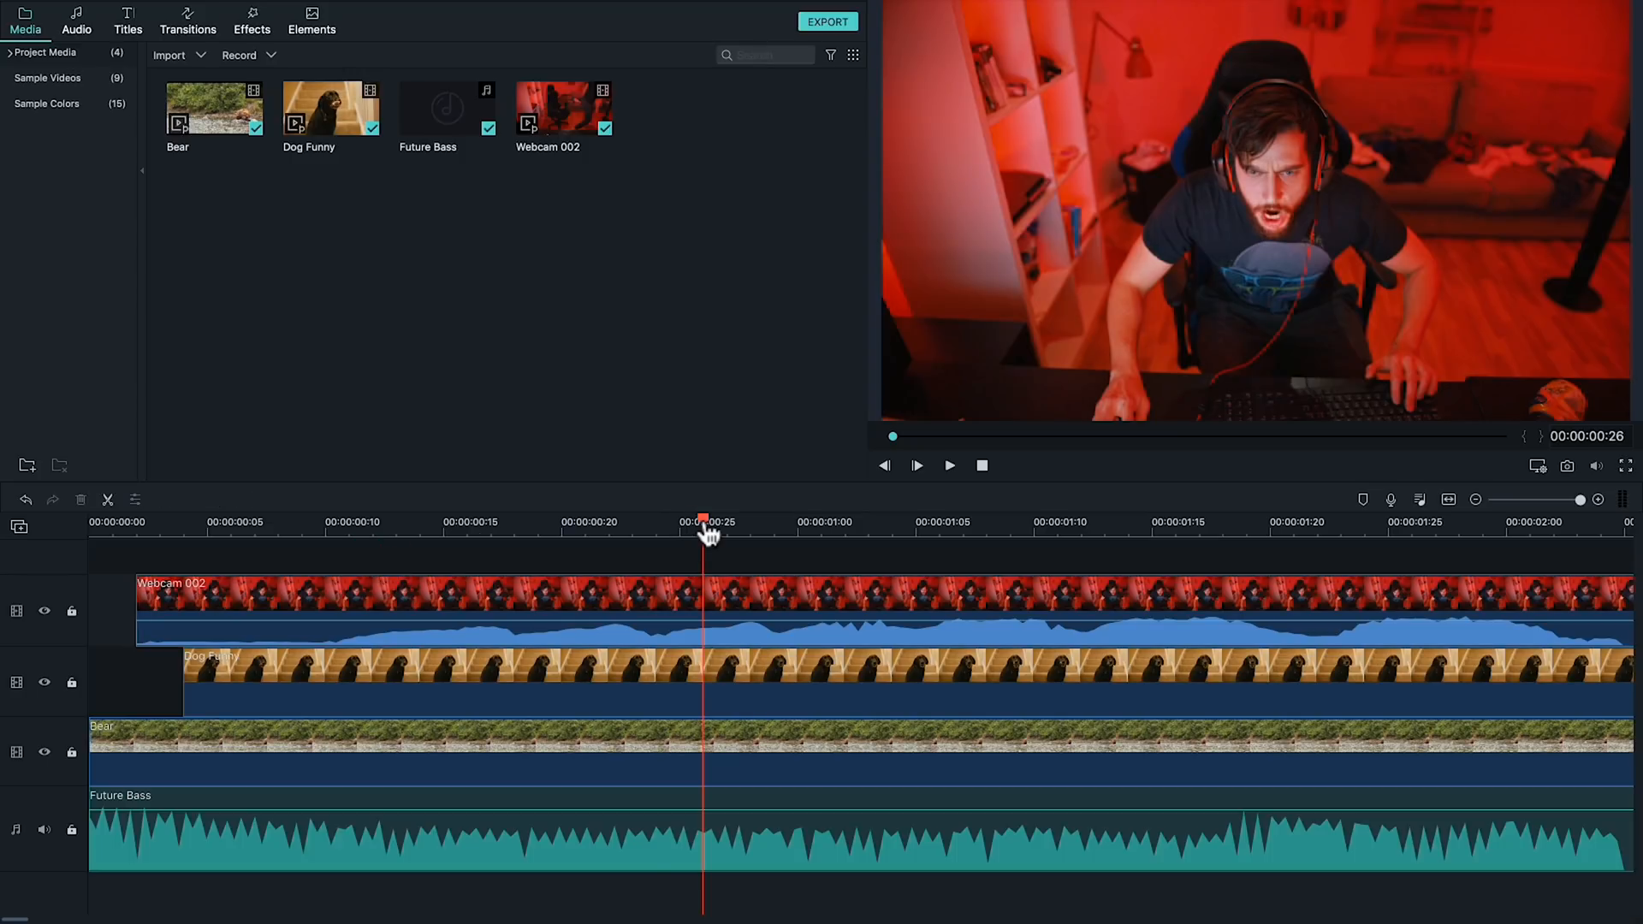
# - Split the Webcam 002 clip at 00:00:00:14 into two pieces
pyautogui.click(421, 520)
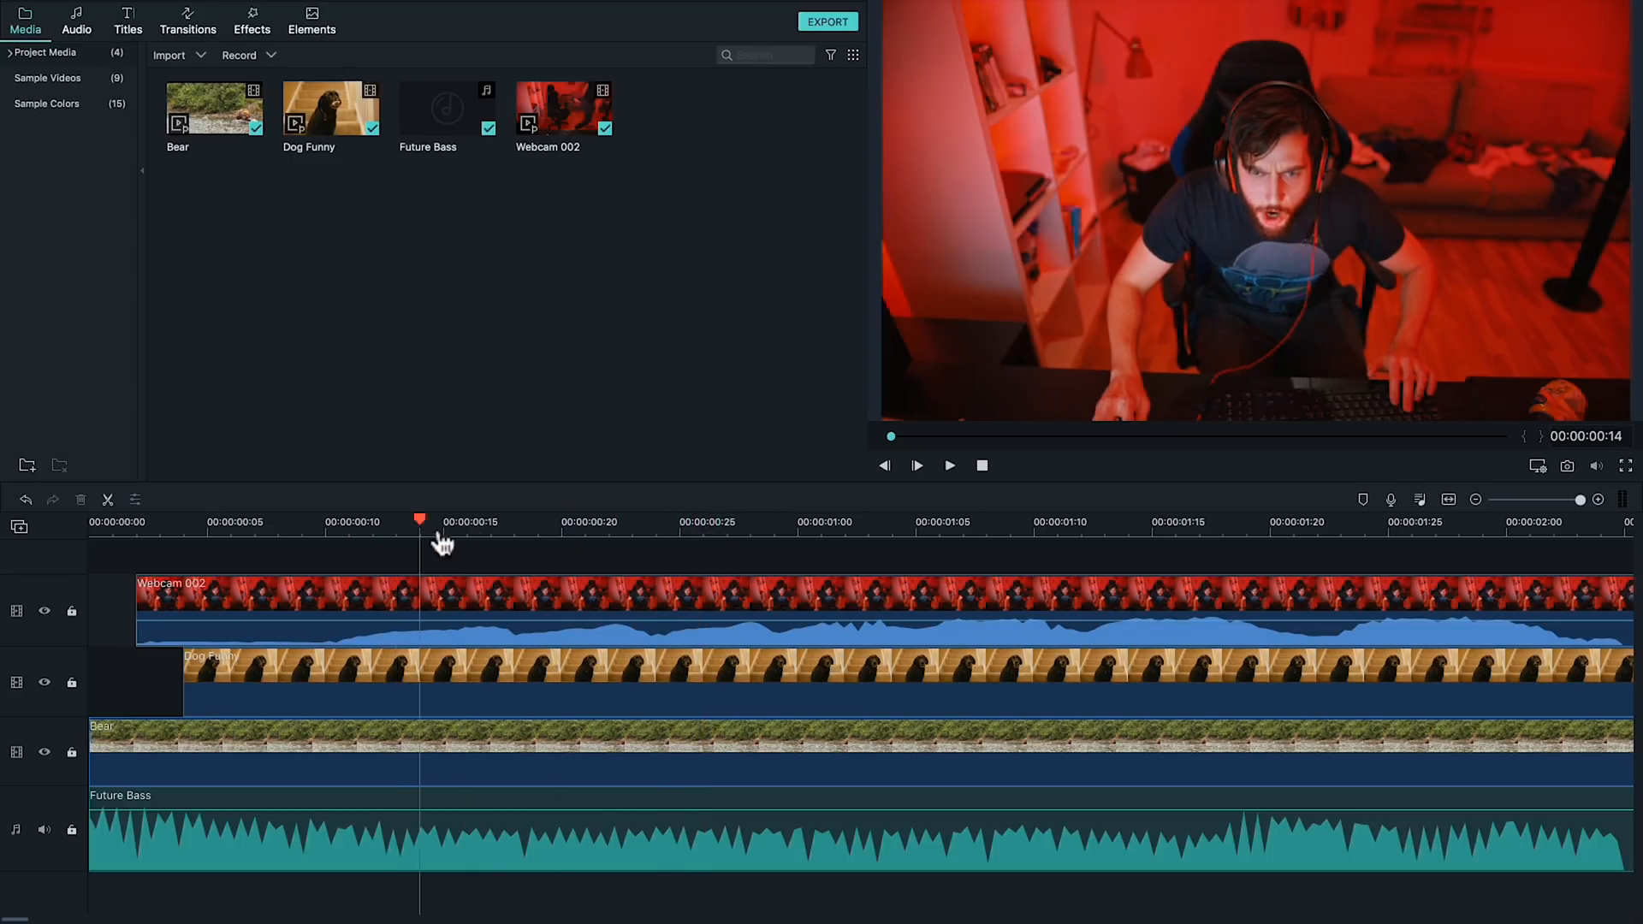
pyautogui.moveTo(106, 500)
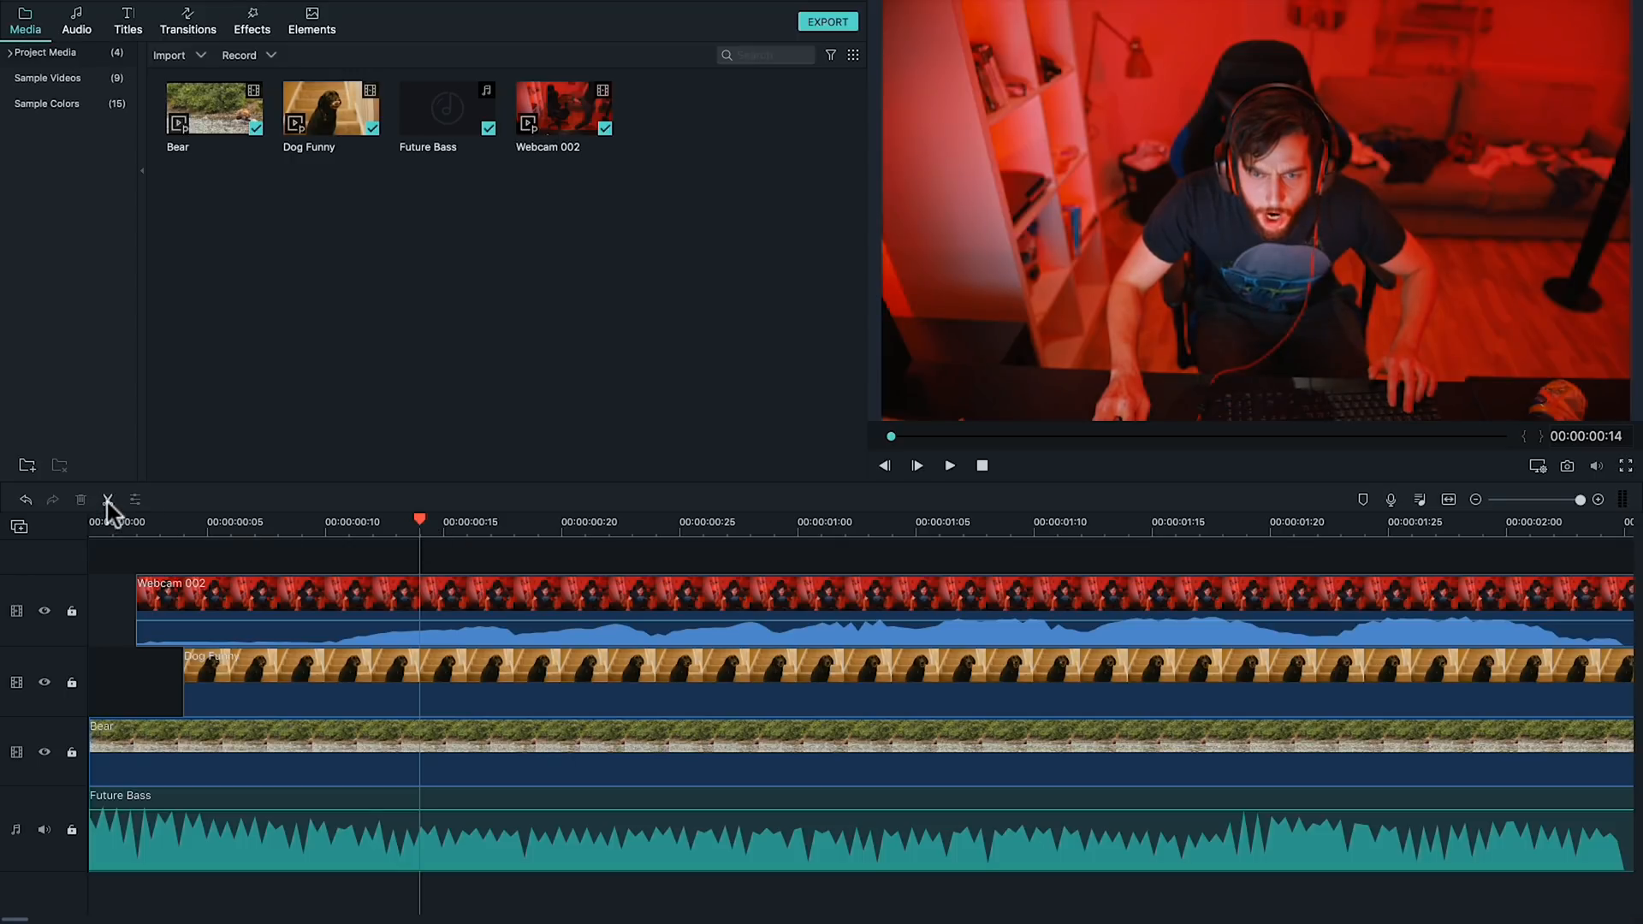
pyautogui.click(106, 499)
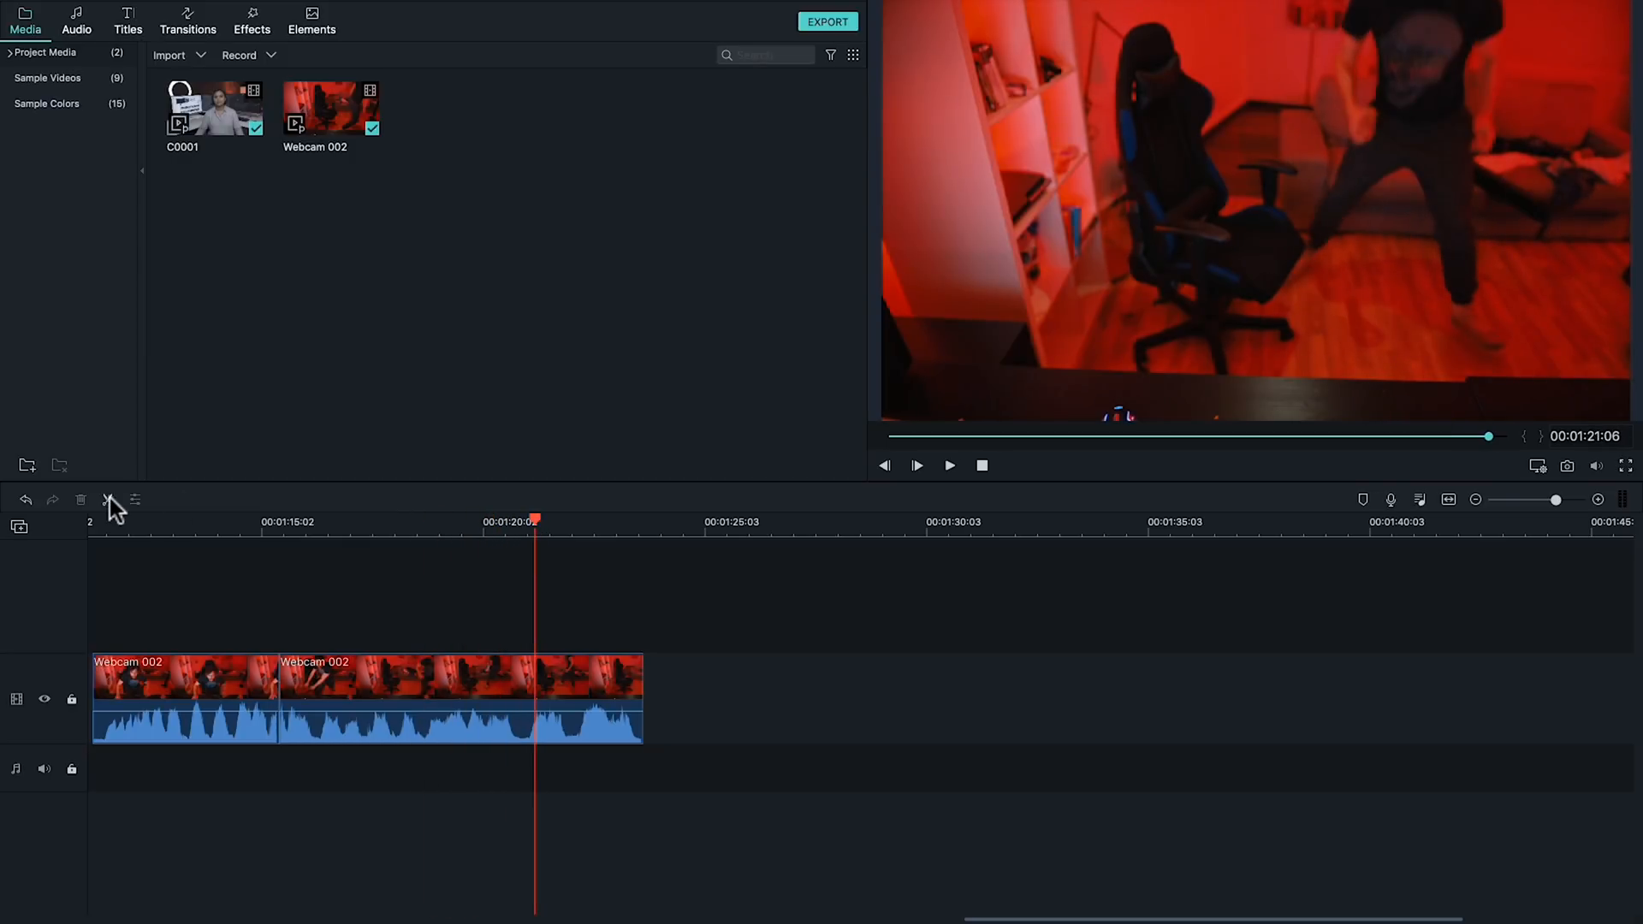
# - Ripple-delete the second webcam piece, then scrub C0001 and cut it at the chosen point
pyautogui.rightClick(328, 648)
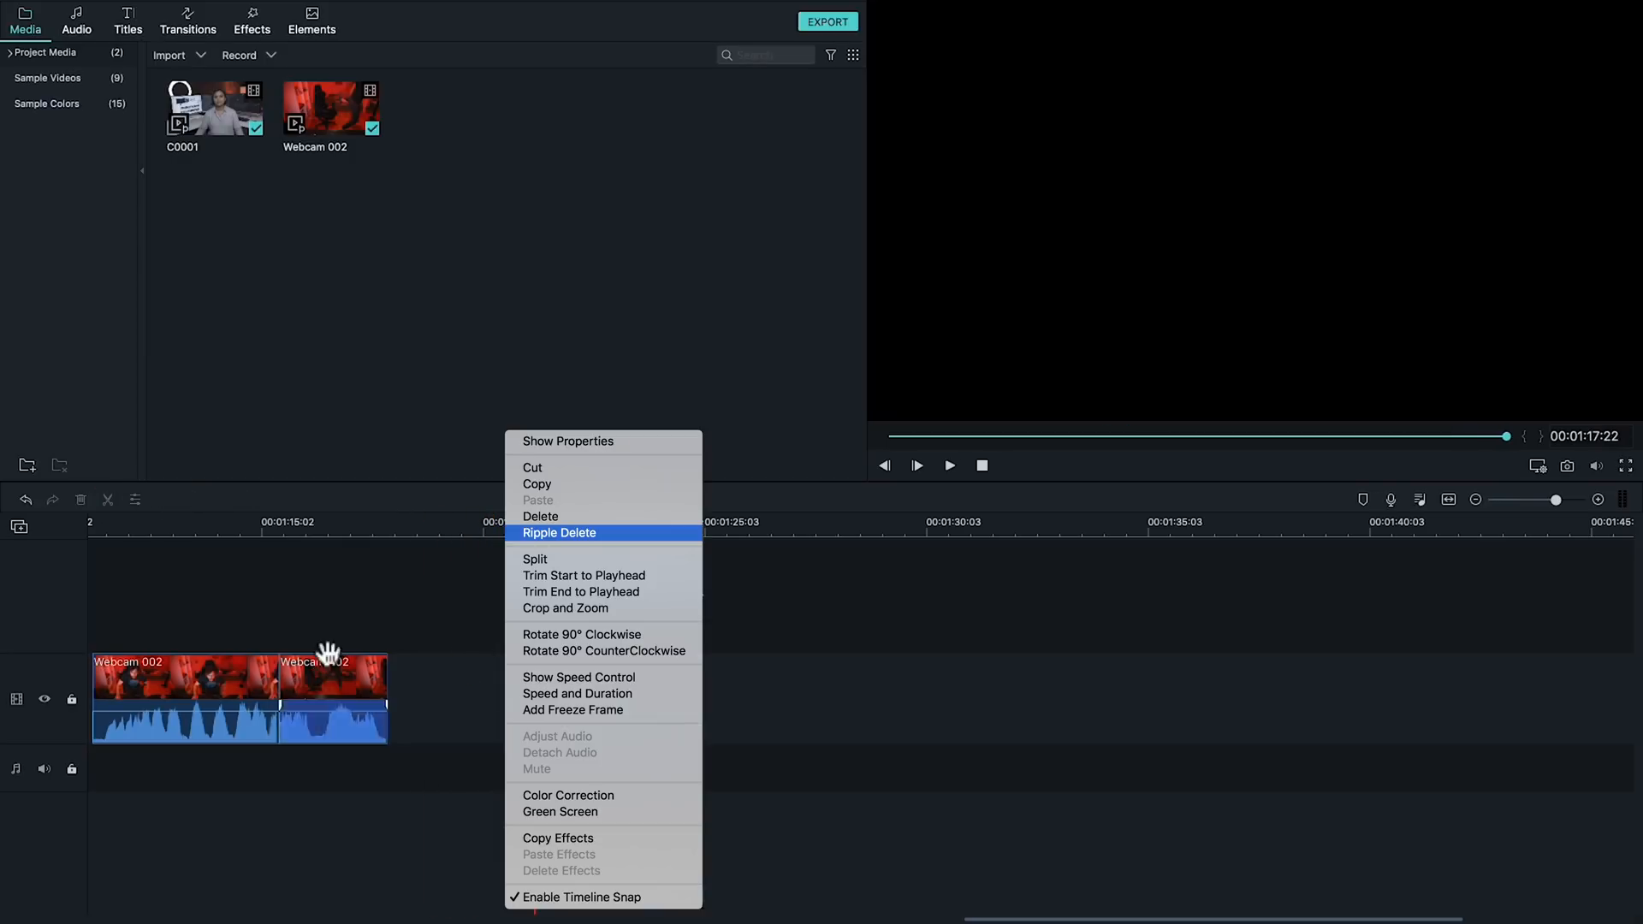
pyautogui.click(558, 534)
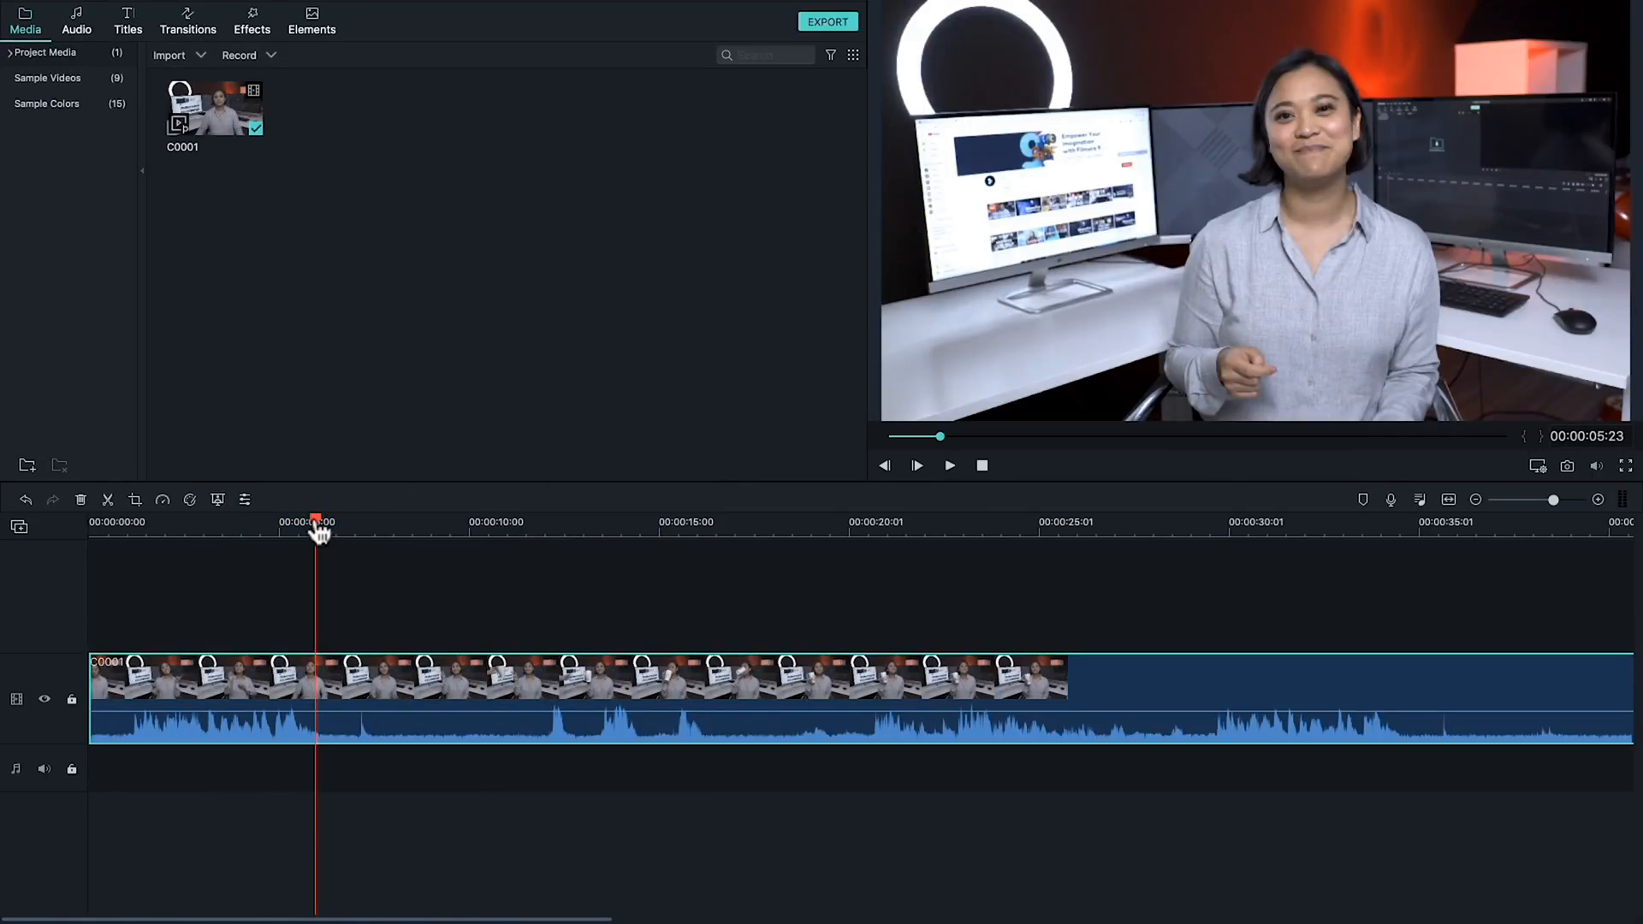
pyautogui.moveTo(318, 521); pyautogui.dragTo(368, 522)
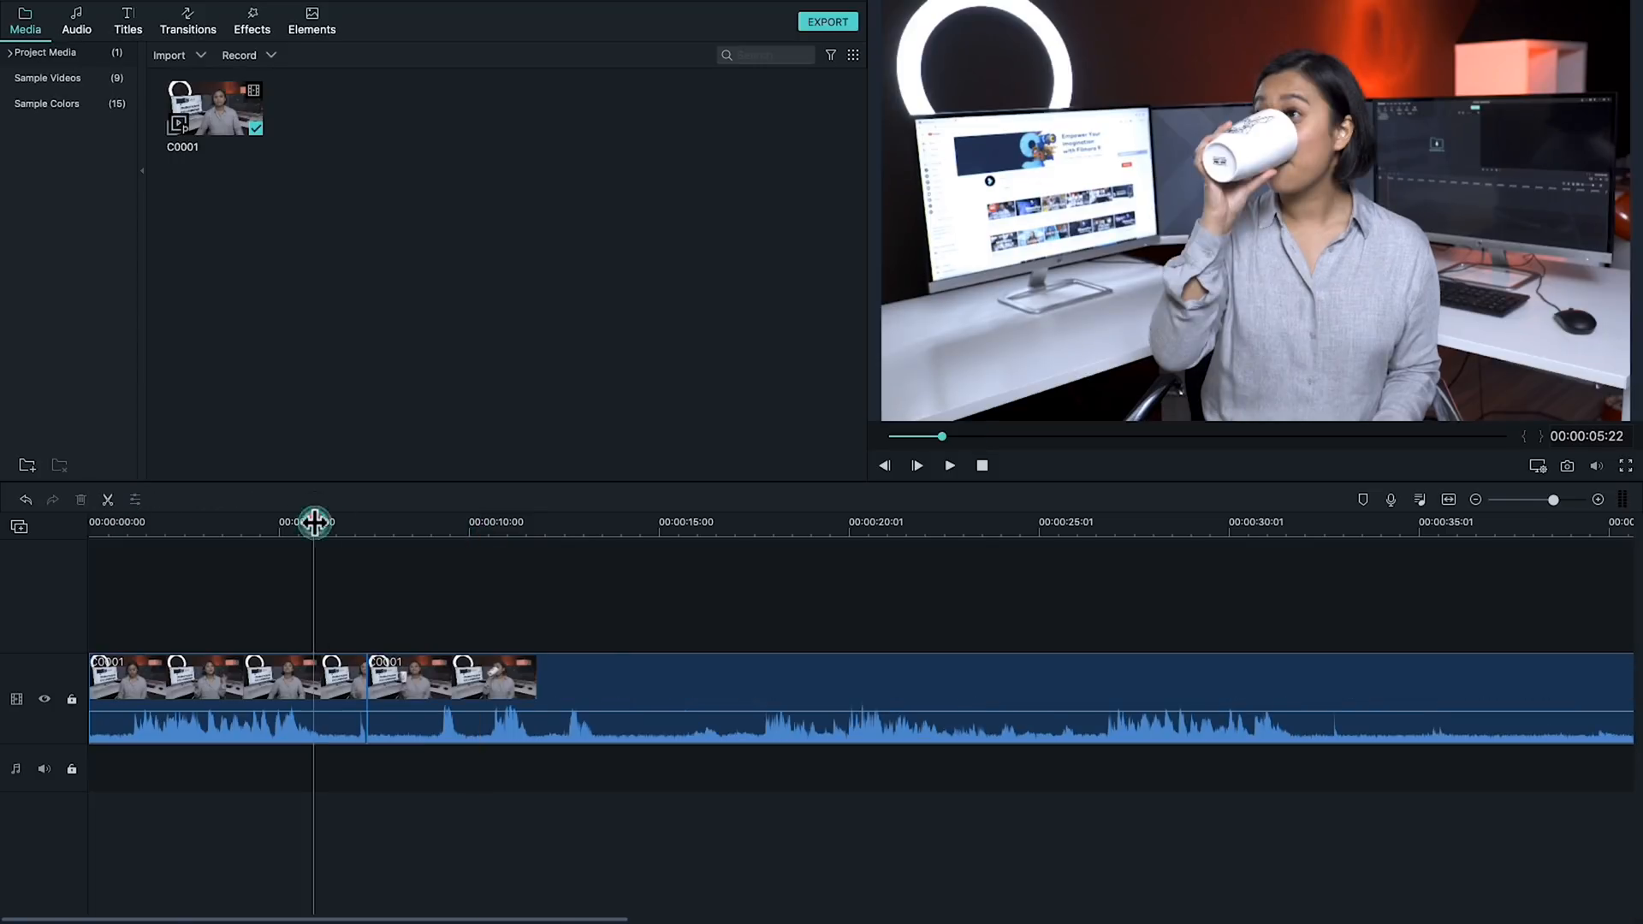
pyautogui.click(948, 465)
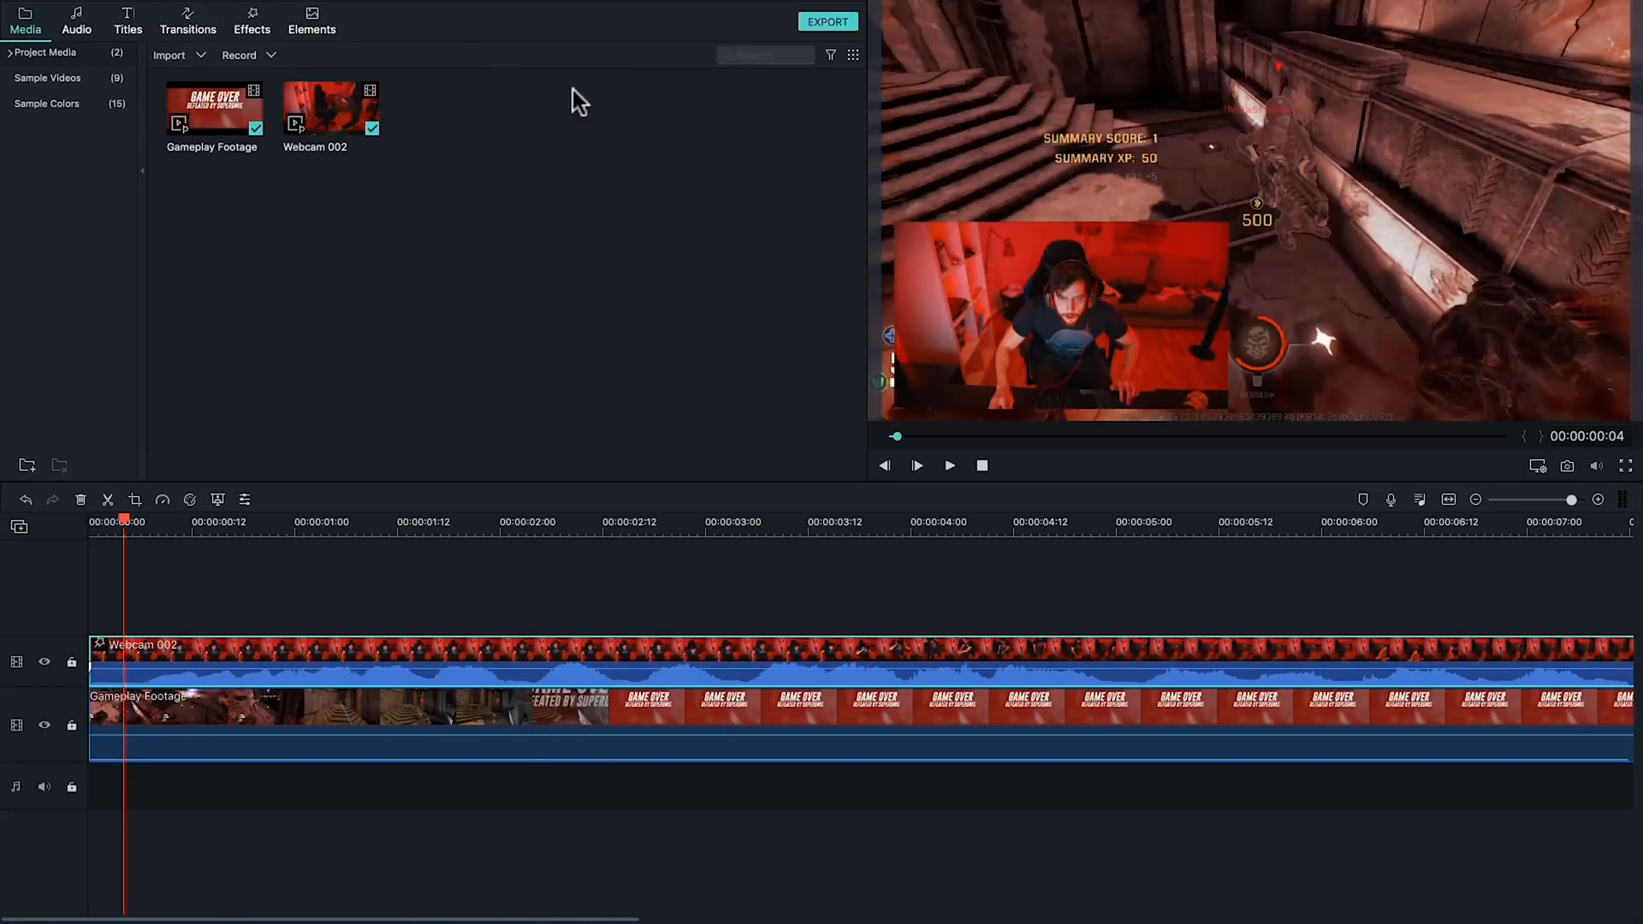
# - Apply an Image Mask shape from the Path grid to the Webcam 002 overlay
pyautogui.click(251, 27)
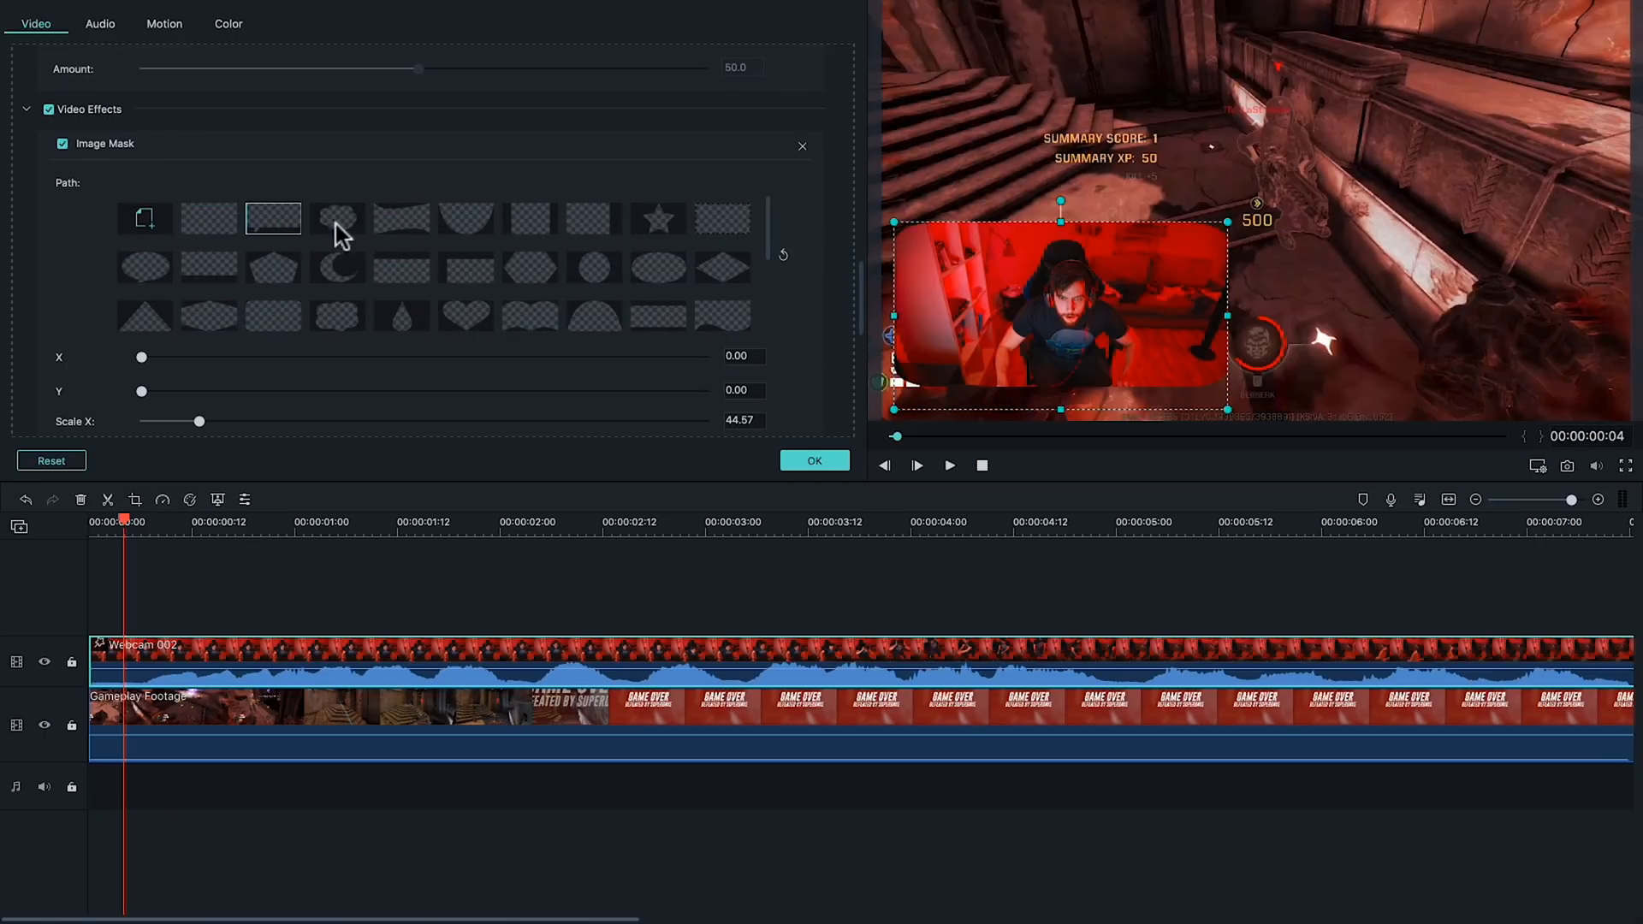
pyautogui.click(594, 267)
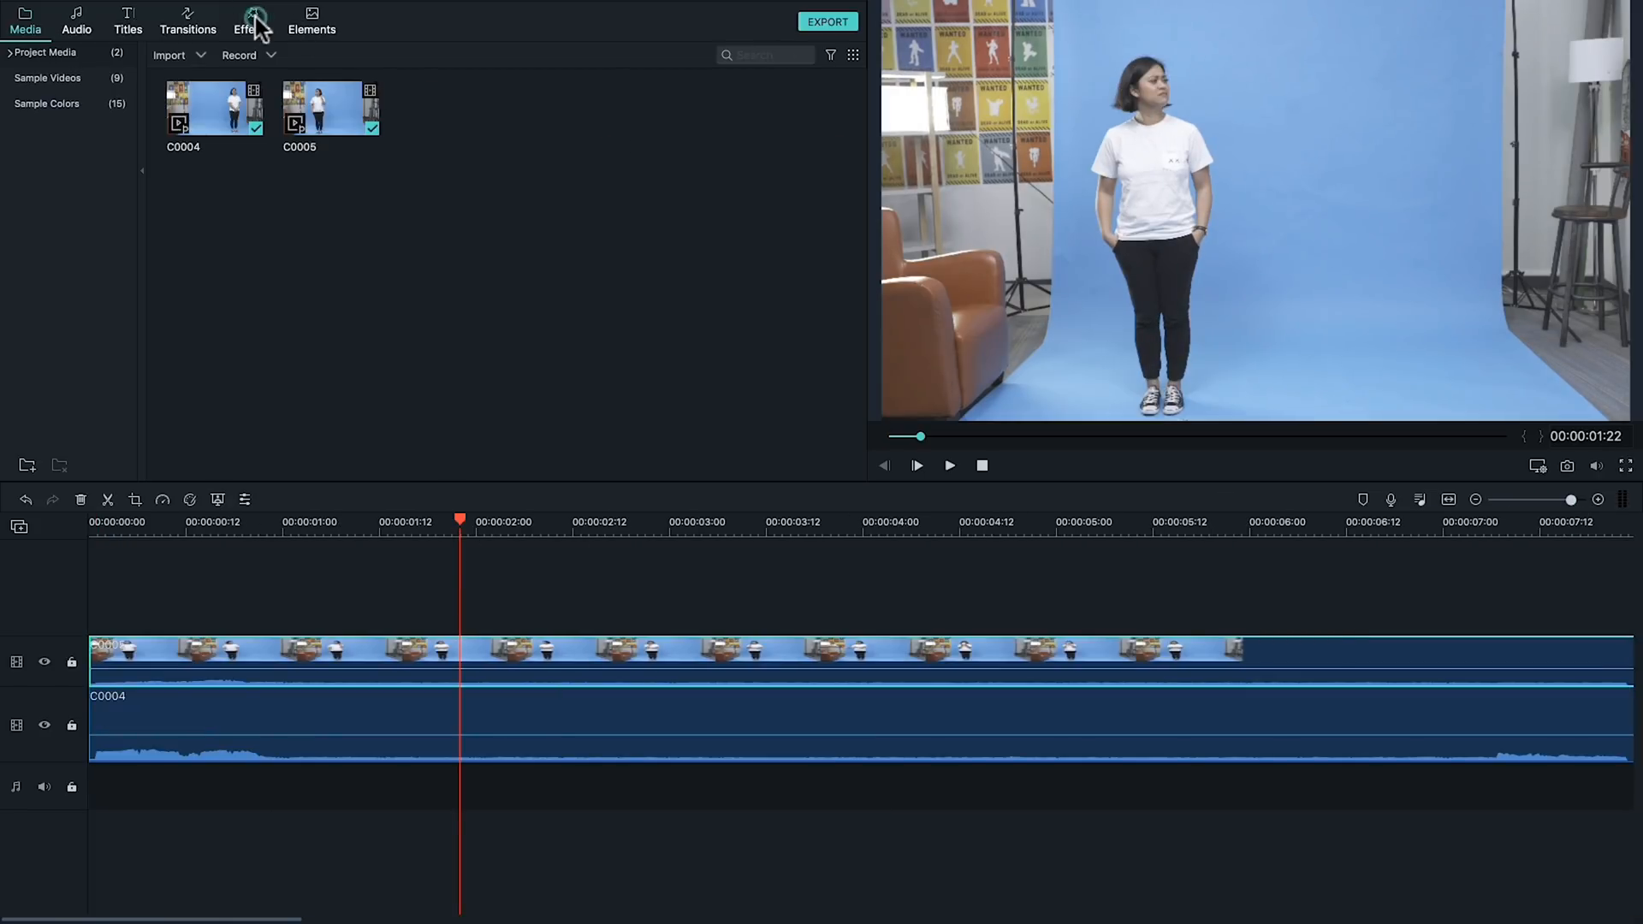
# - Mask the top clip with an inverted rectangle at X 1403, Blur Strength 23, and play the clone shot
pyautogui.click(248, 28)
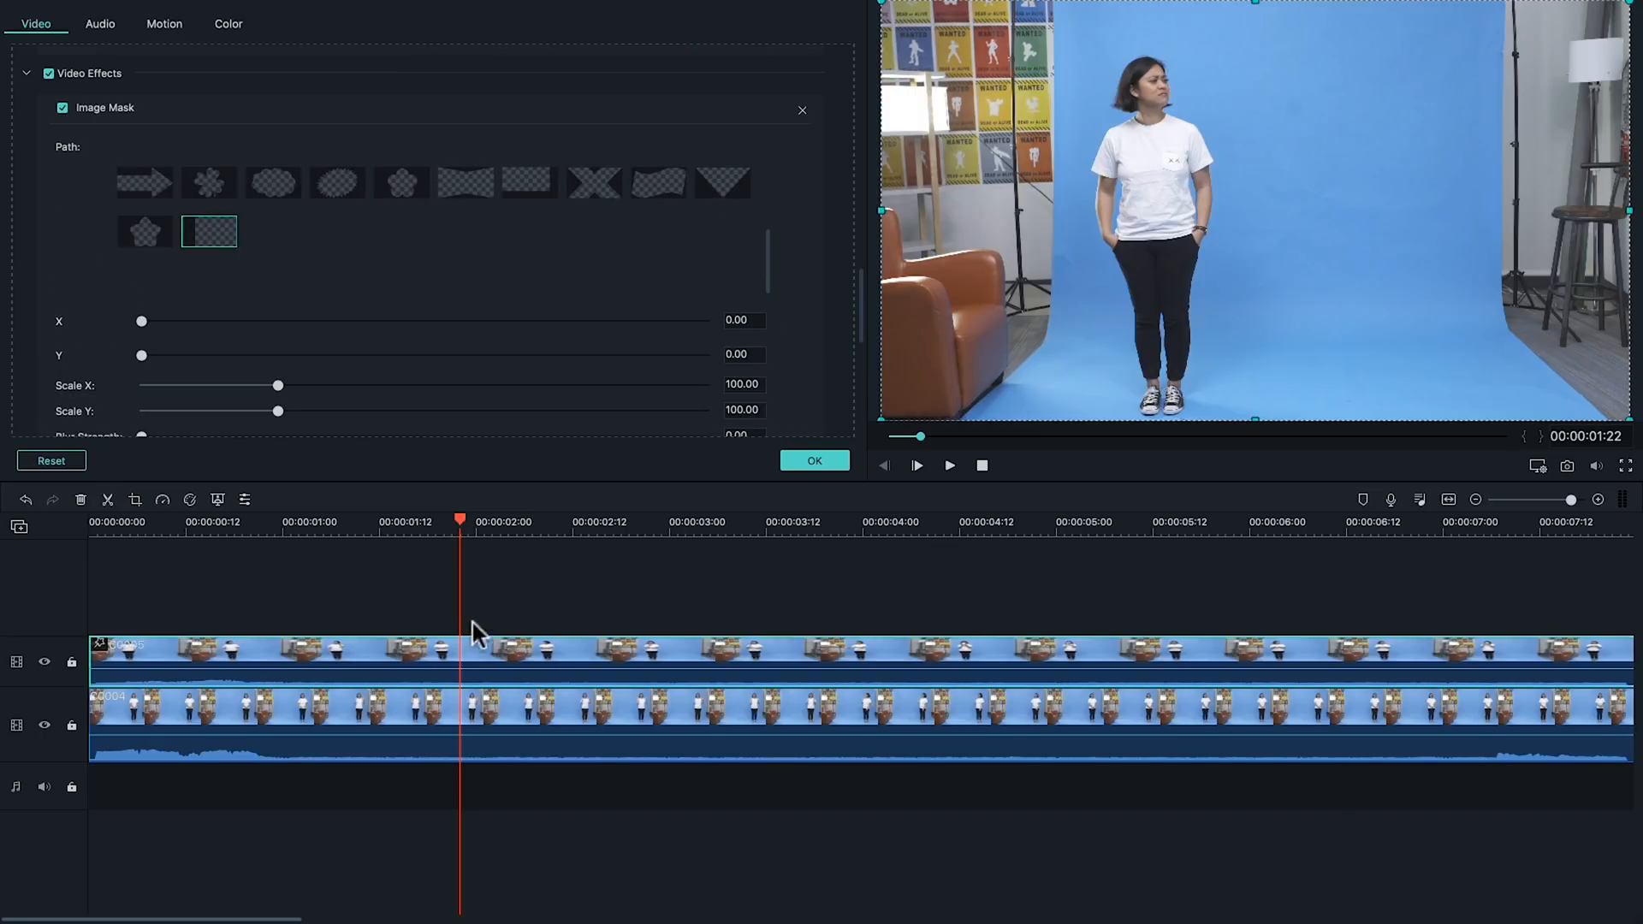
pyautogui.moveTo(142, 320); pyautogui.dragTo(270, 320)
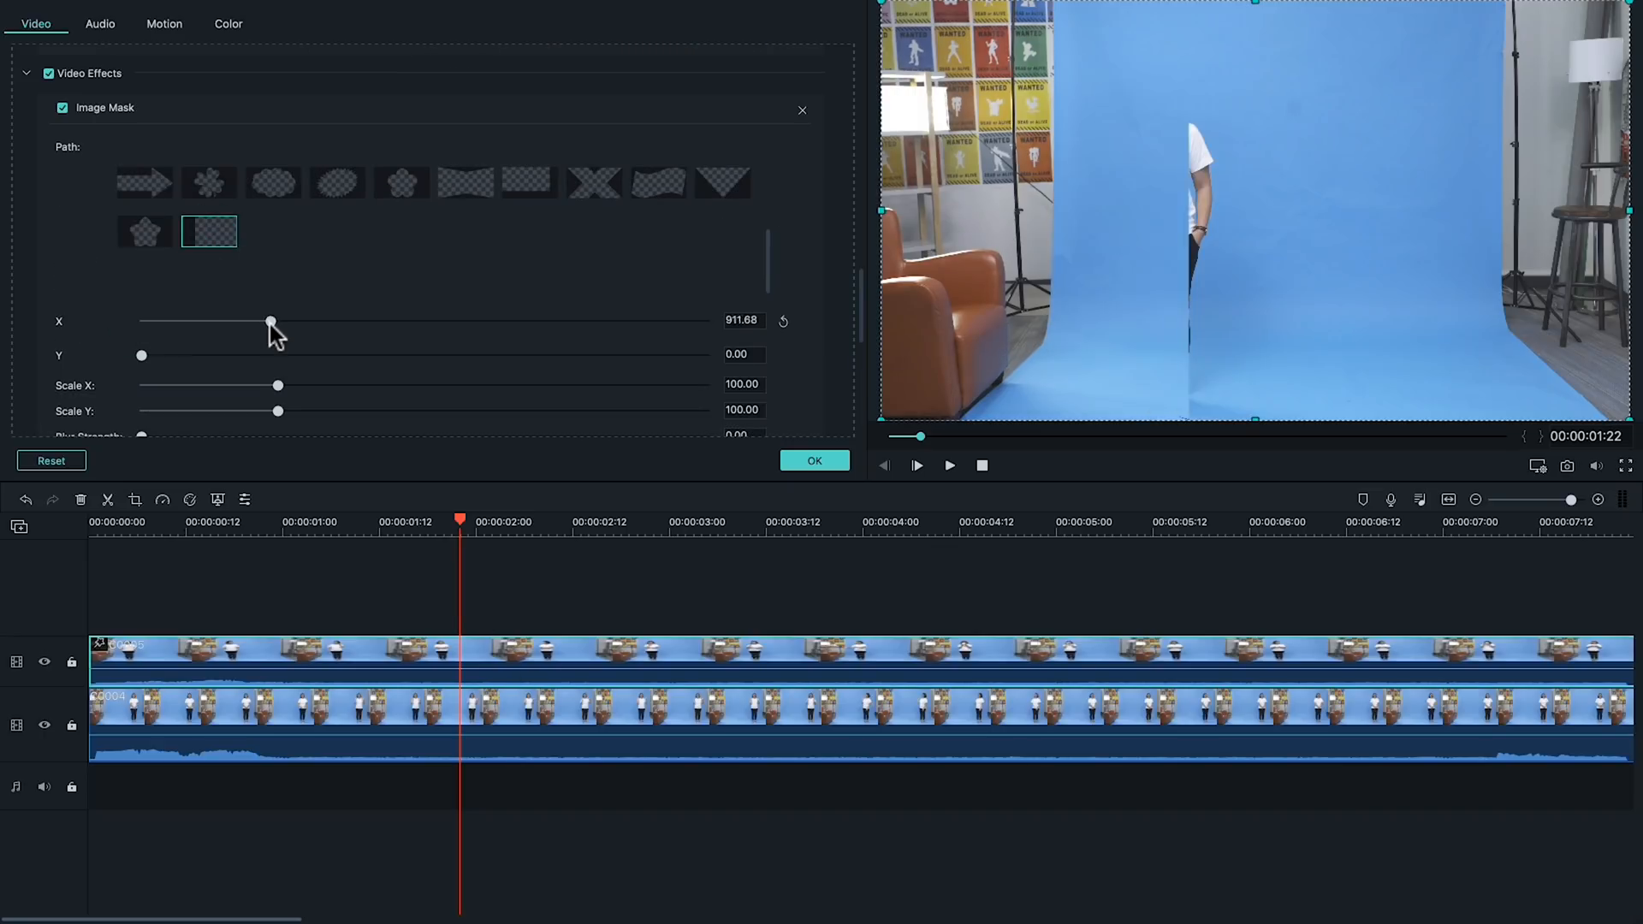
pyautogui.moveTo(271, 320); pyautogui.dragTo(305, 320)
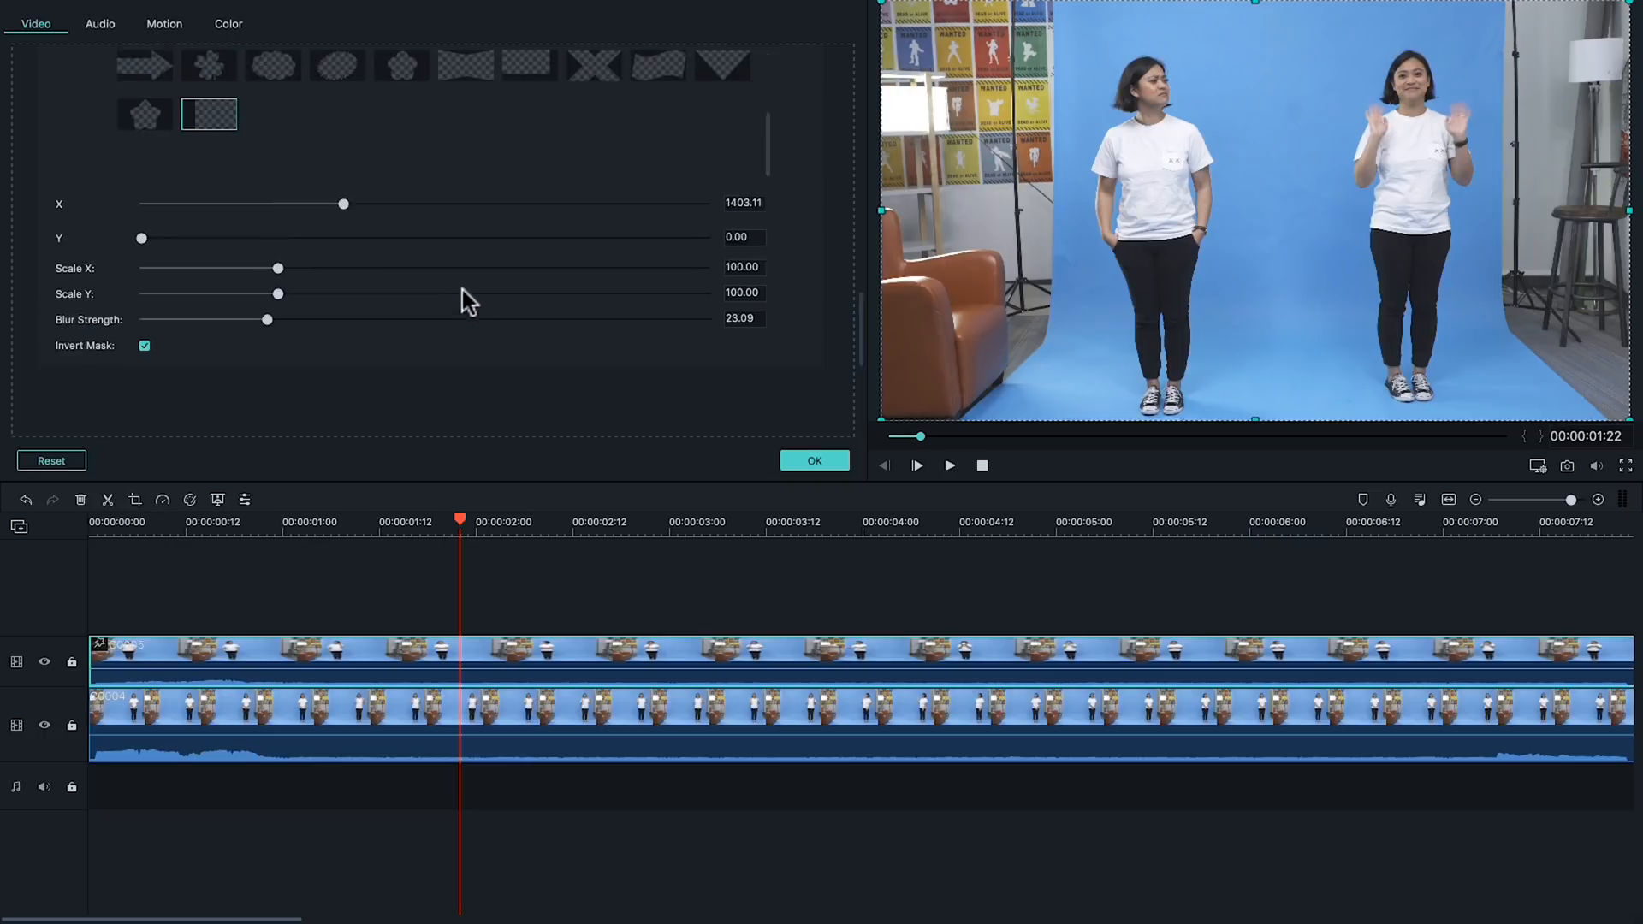
pyautogui.click(948, 465)
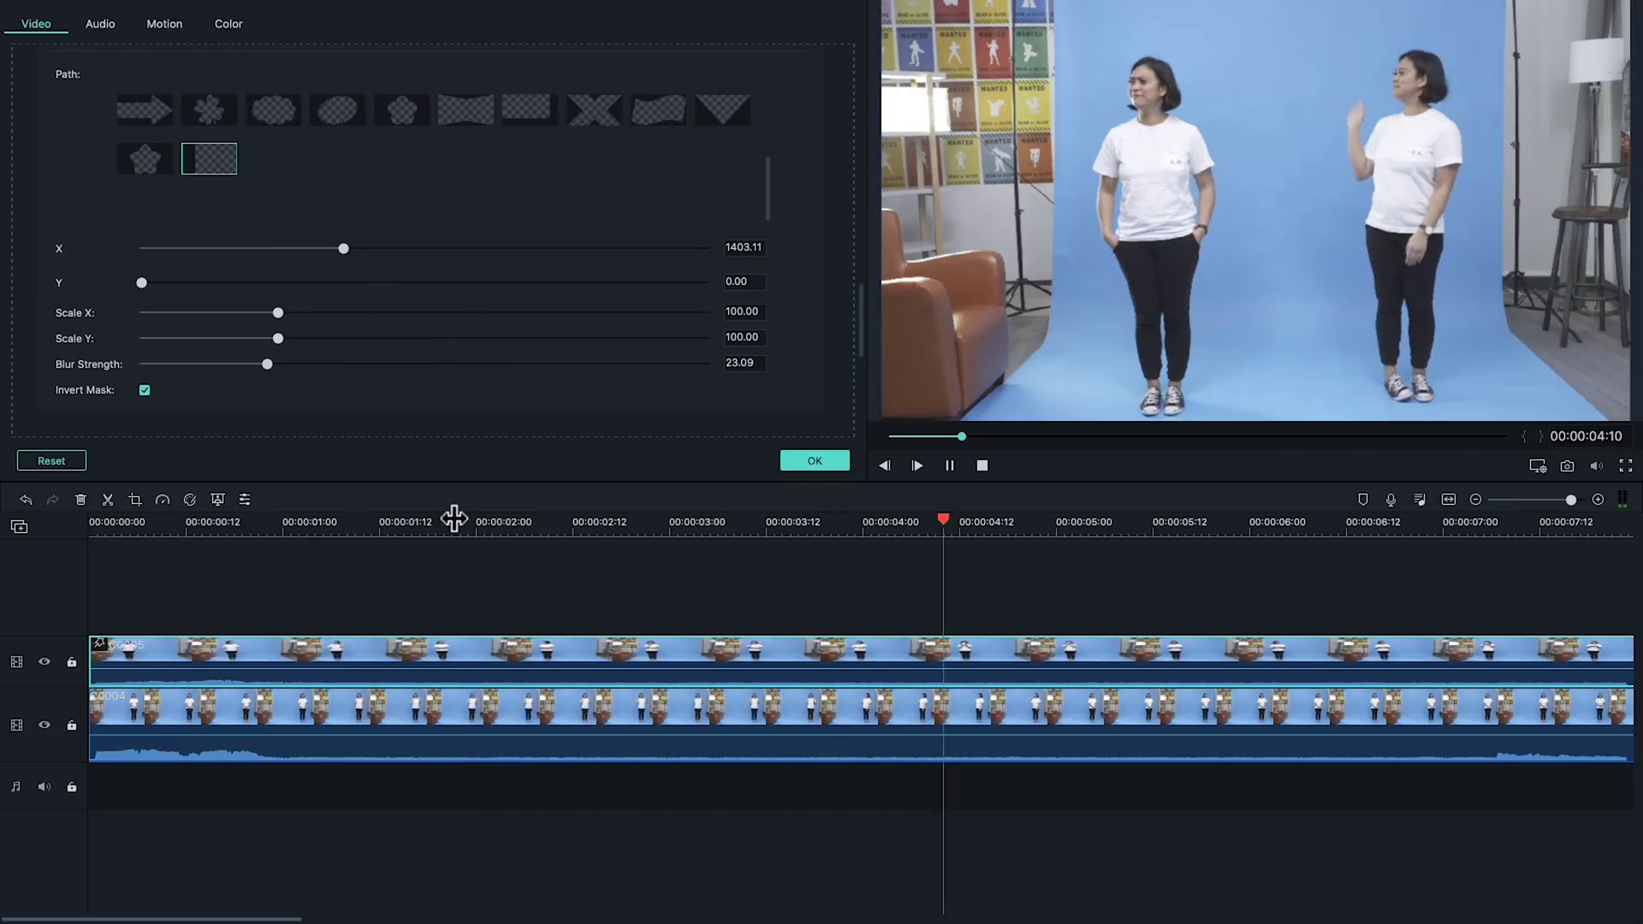